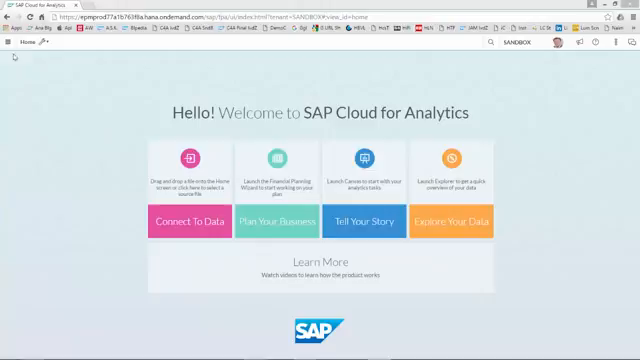
left_click(10, 44)
type("E")
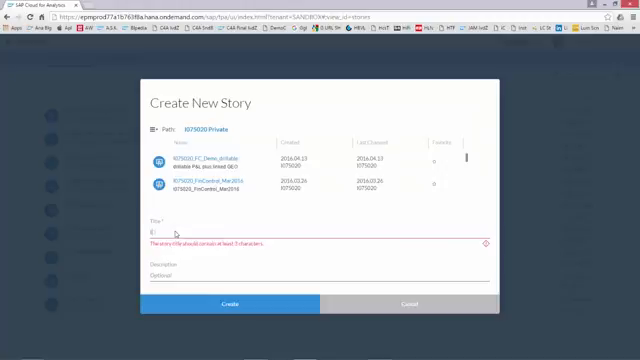
type("I075020_FC")
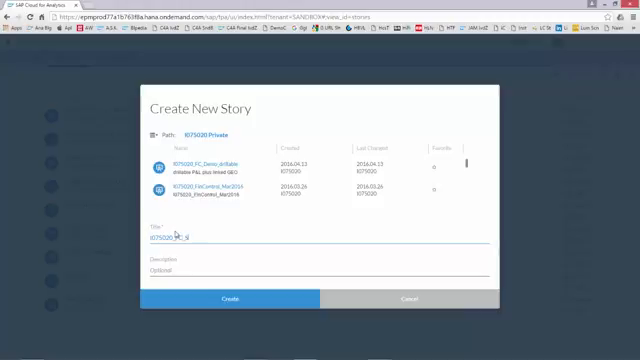
type("_Story_drillable")
left_click(318, 268)
type("I075020 drillable and linked story")
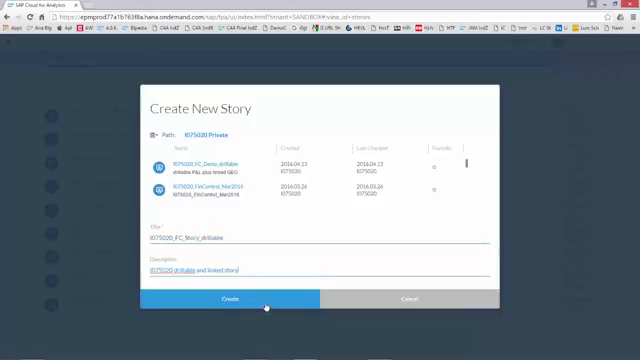
Step: Create the named story and add a blank canvas page to it
left_click(236, 298)
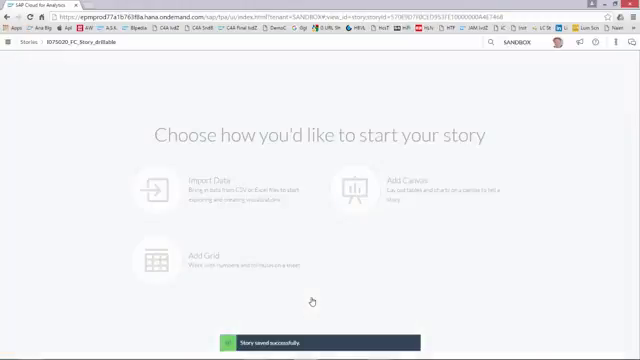
mouse_move(348, 298)
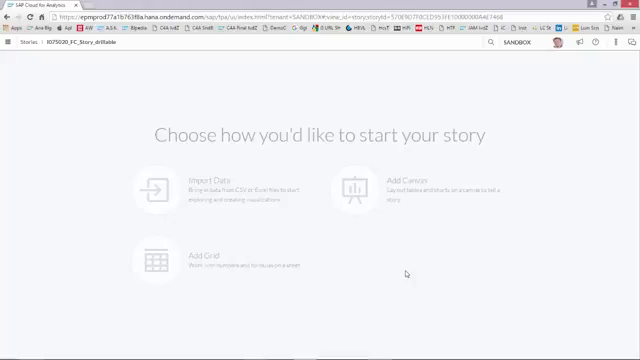
mouse_move(424, 264)
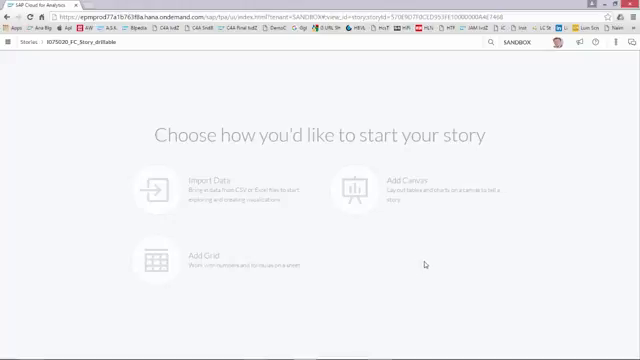
mouse_move(300, 238)
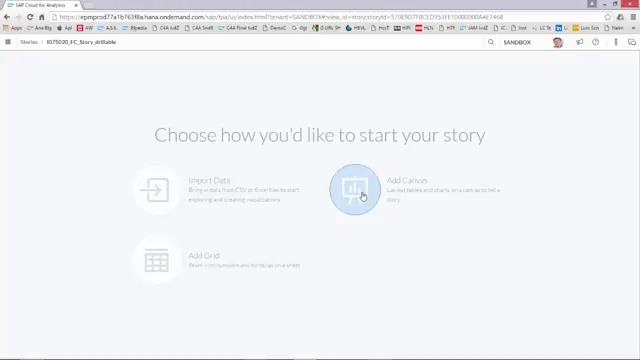
left_click(352, 184)
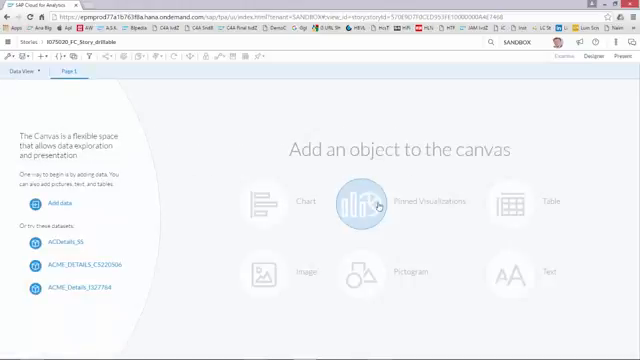
mouse_move(468, 248)
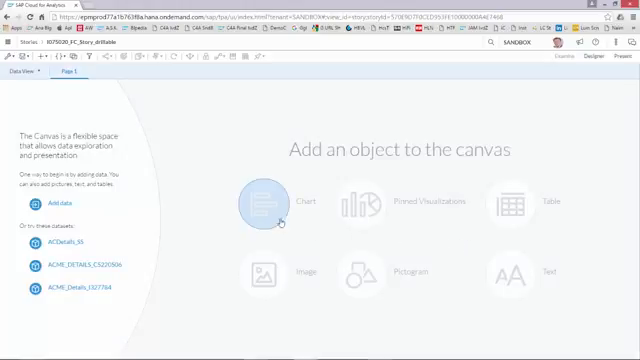
Step: Insert a chart on the canvas using the existing model as its data source
left_click(278, 200)
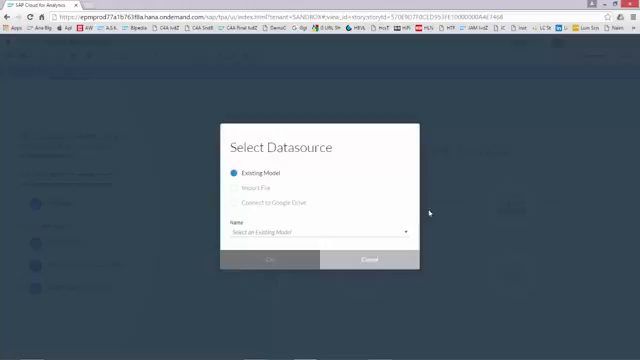
mouse_move(436, 216)
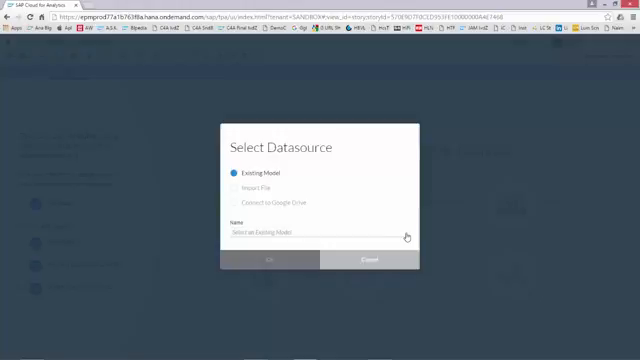
left_click(320, 232)
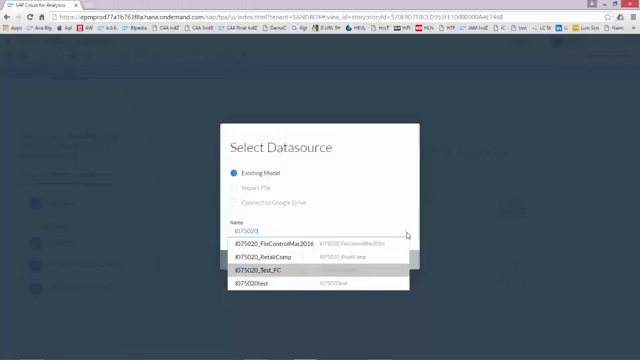
left_click(276, 272)
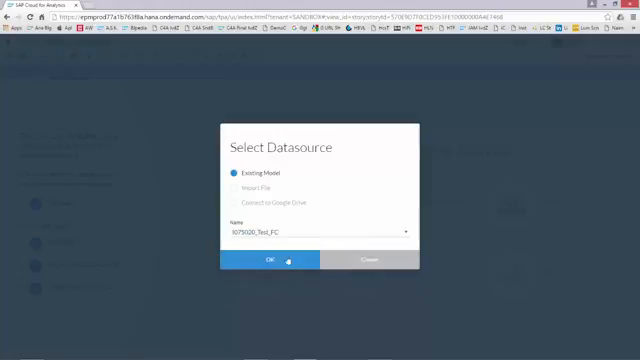
left_click(268, 260)
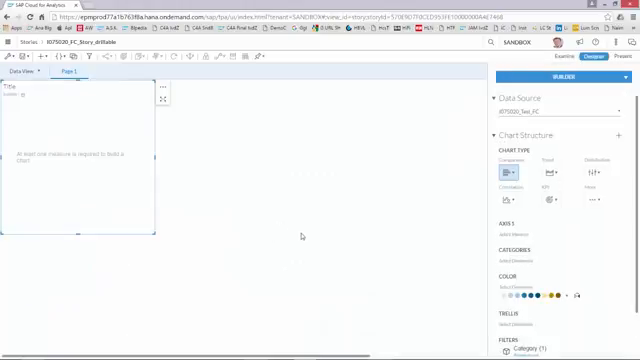
mouse_move(276, 246)
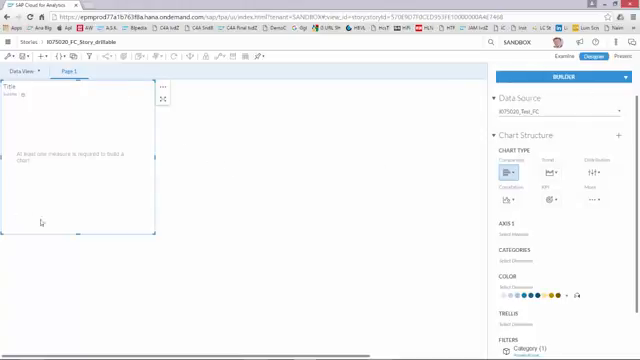
mouse_move(88, 132)
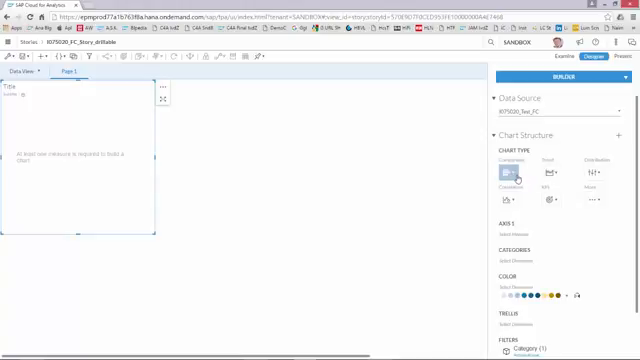
Step: Choose the comparison chart category and pick a bar chart variant and orientation
left_click(516, 172)
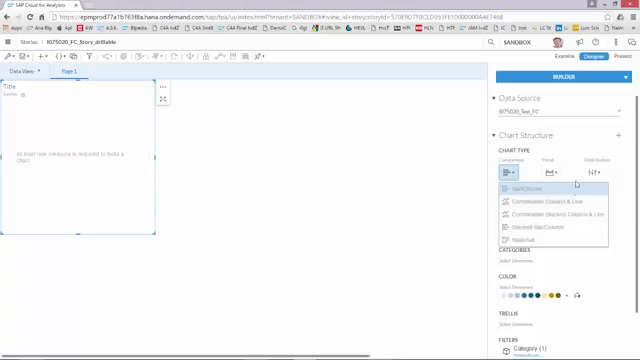
left_click(548, 176)
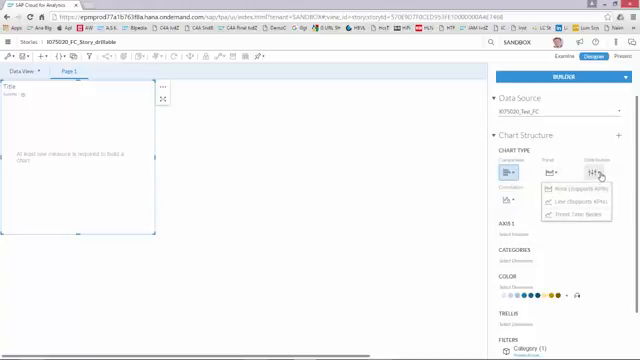
left_click(598, 172)
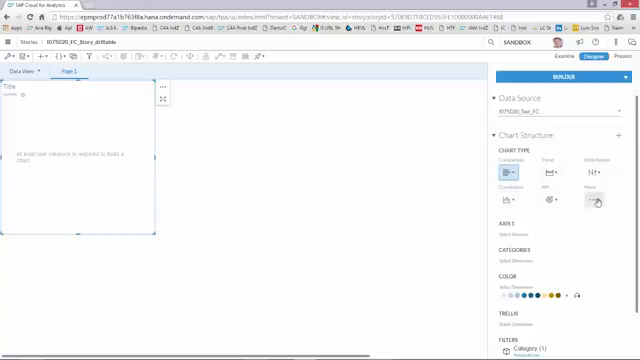
left_click(598, 200)
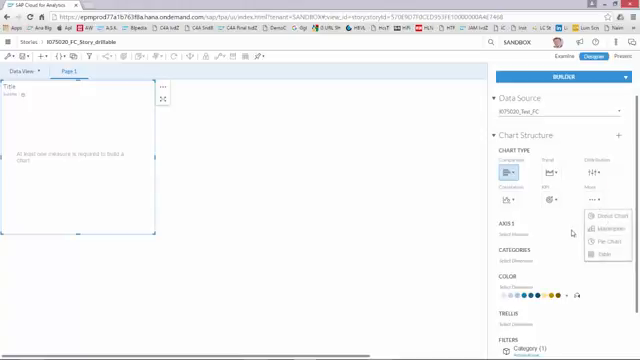
left_click(548, 202)
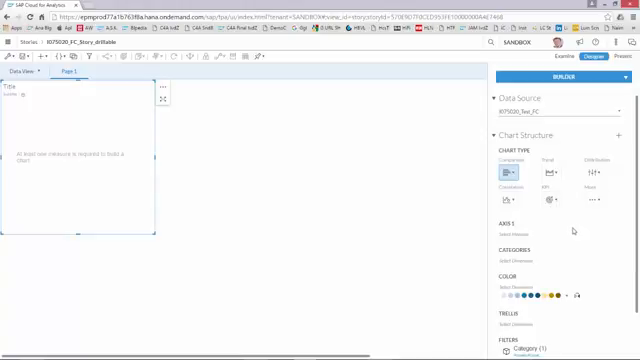
mouse_move(506, 176)
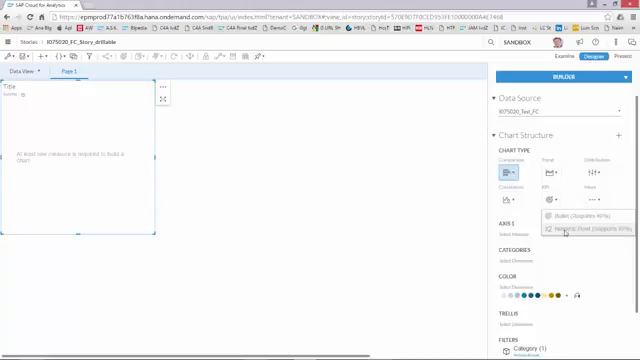
left_click(556, 196)
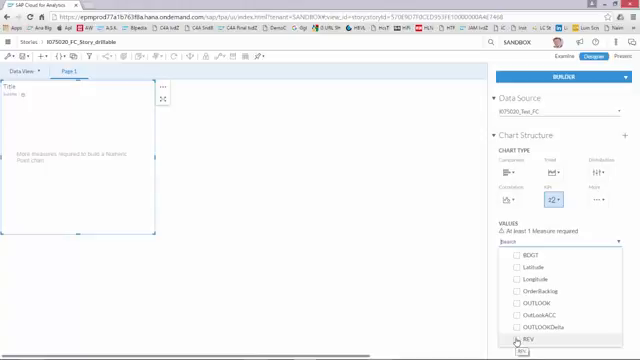
Step: Select REV as the KPI tile's measure, showing a total of 191,628.0
left_click(516, 344)
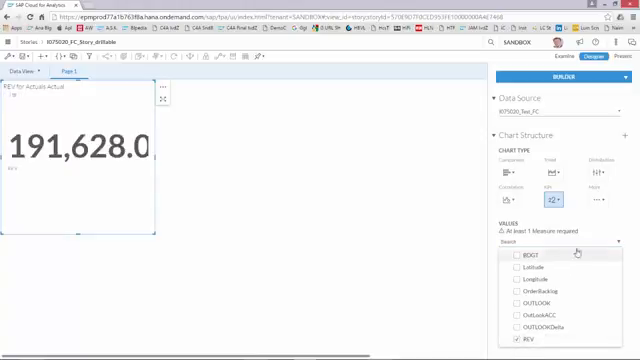
left_click(510, 340)
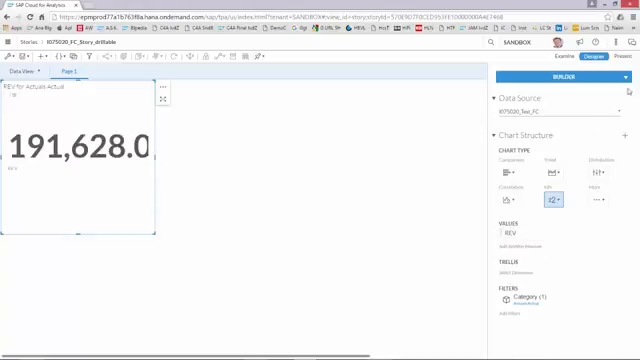
left_click(624, 78)
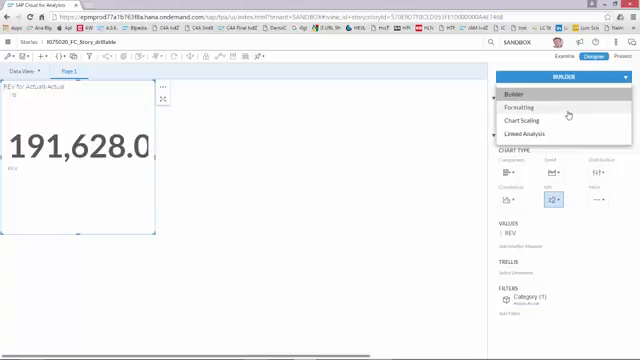
Step: Give the REV tile smaller number text in Formatting and shrink it to a compact box
left_click(520, 108)
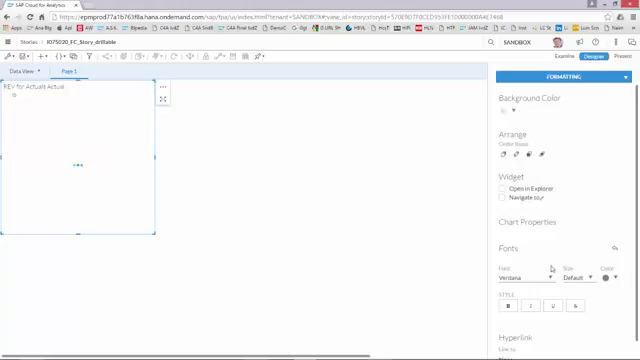
left_click(570, 280)
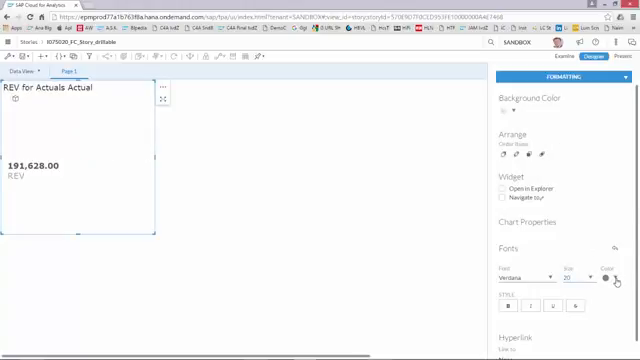
left_click(620, 272)
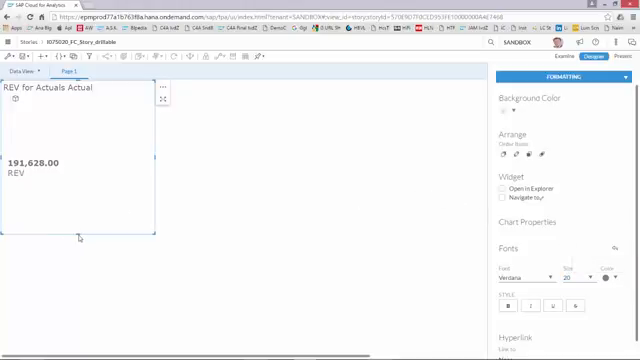
left_click_drag(78, 236, 90, 156)
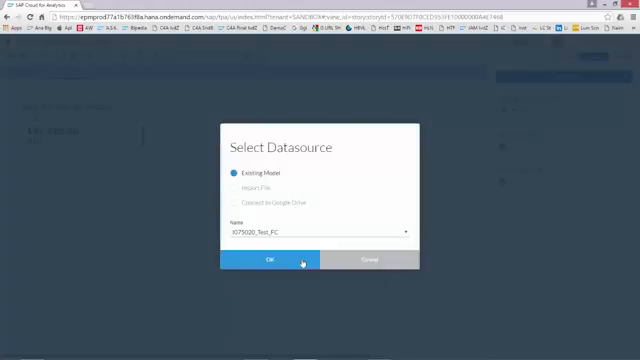
Step: Add a KPI tile from the existing model with smaller font and set its measure (BDGT, OUTLOOK)
left_click(266, 260)
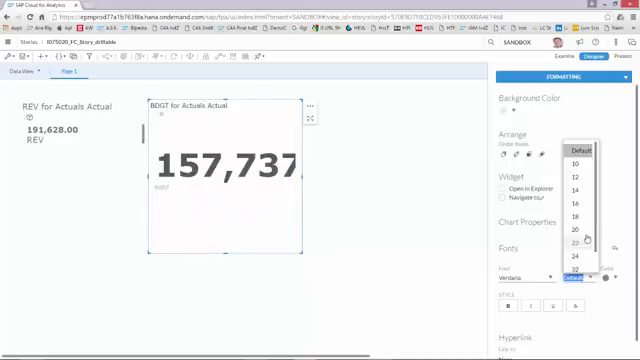
left_click(572, 232)
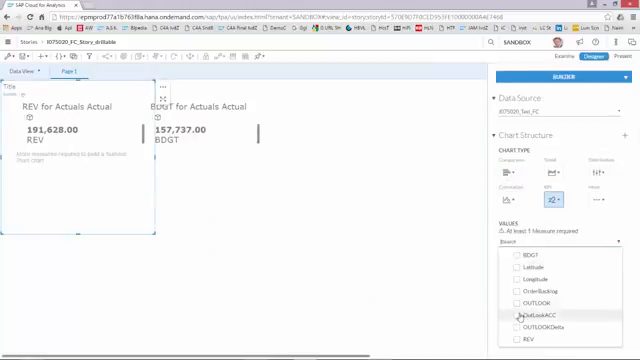
left_click(516, 300)
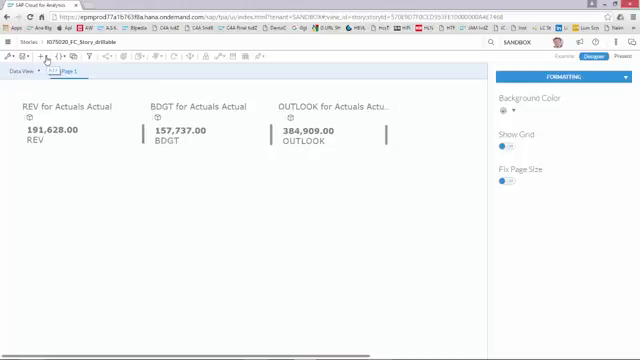
left_click(40, 56)
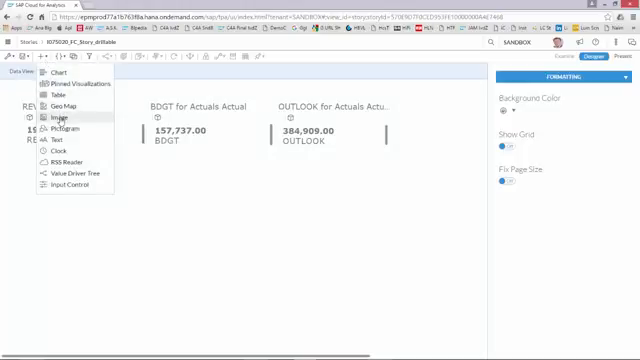
left_click(56, 120)
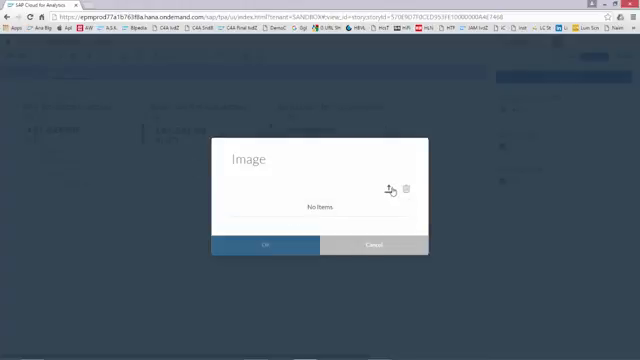
left_click(390, 190)
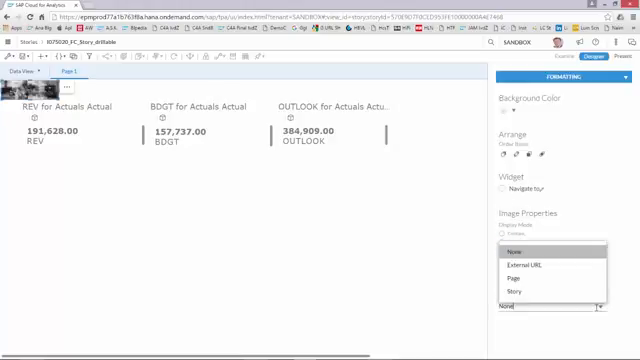
left_click(532, 264)
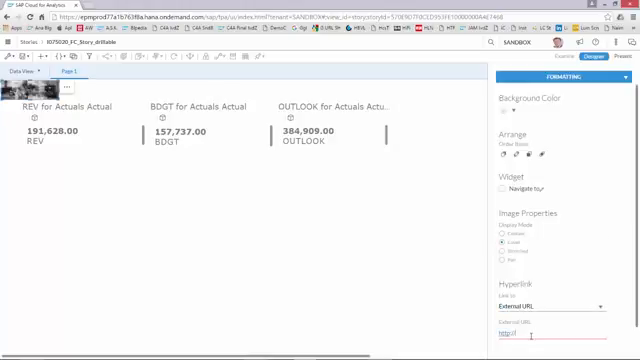
type("http://www.")
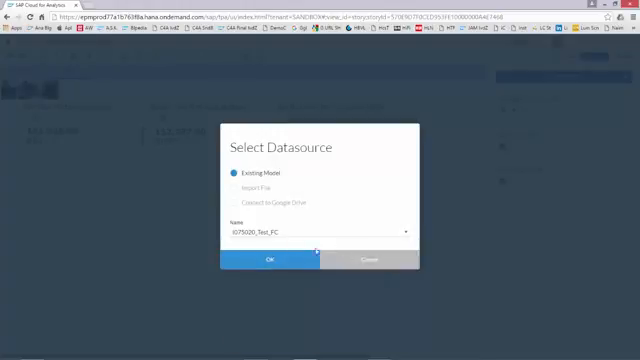
Step: Add a new chart below the KPI tiles using the existing model
left_click(268, 260)
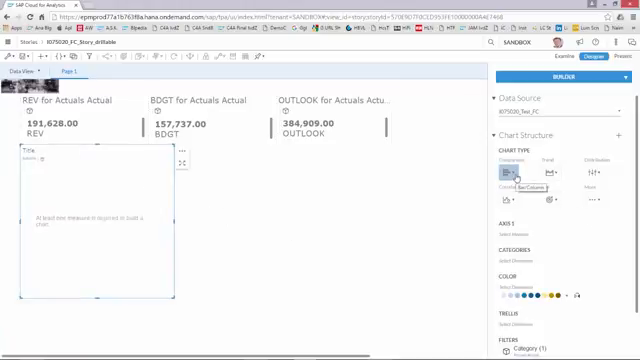
Step: Make the new chart a bar chart and add OUTLOOK, REV and BDGT as measures
left_click(524, 172)
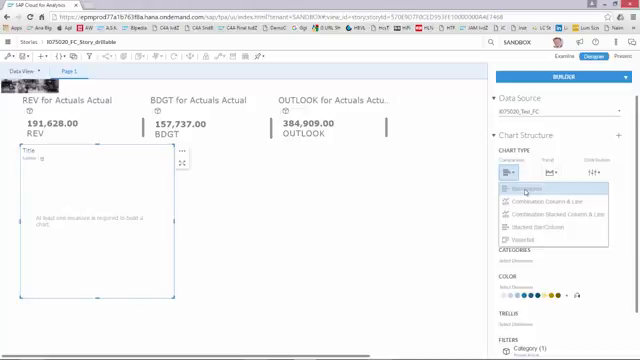
left_click(532, 188)
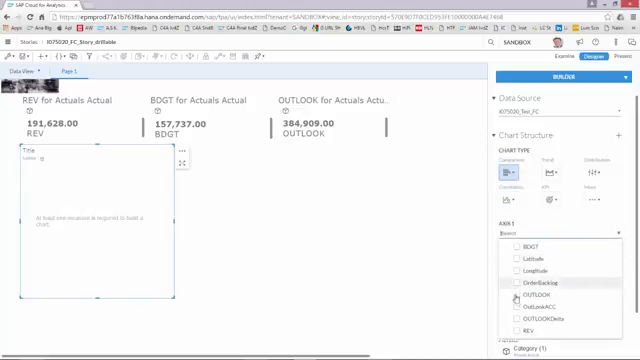
left_click(526, 294)
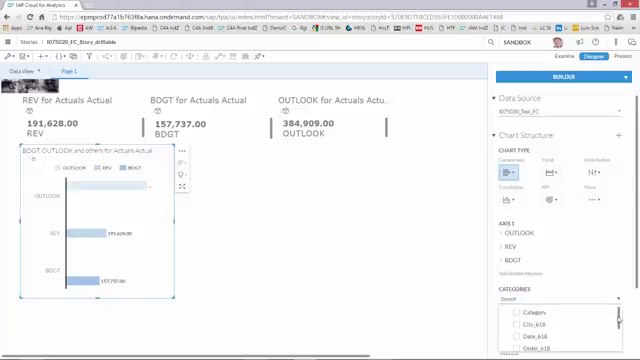
scroll("down", 3)
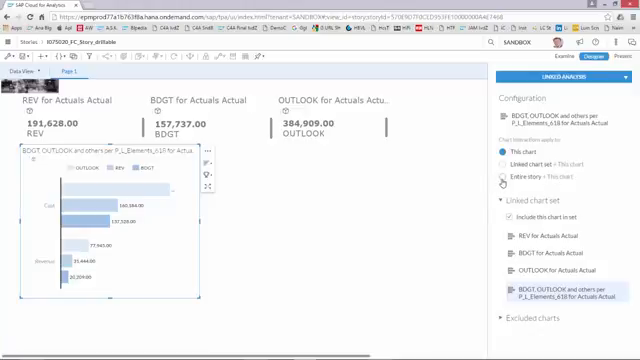
Step: Enable Linked Analysis so the bar chart filters the REV, BDGT and OUTLOOK tiles
left_click(500, 172)
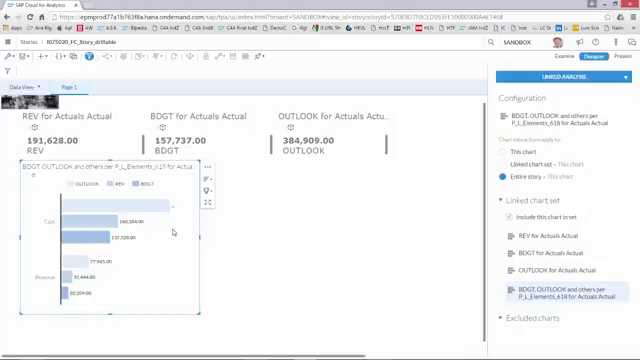
mouse_move(168, 228)
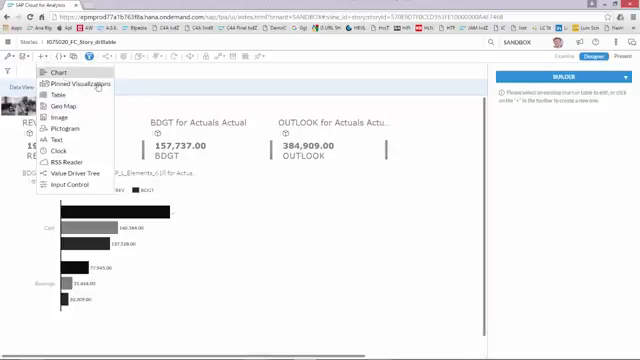
Step: Insert a blank chart on the existing model beside the bar chart with its builder showing
left_click(58, 76)
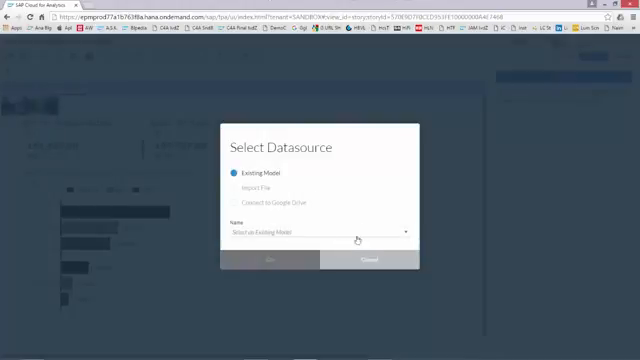
left_click(320, 232)
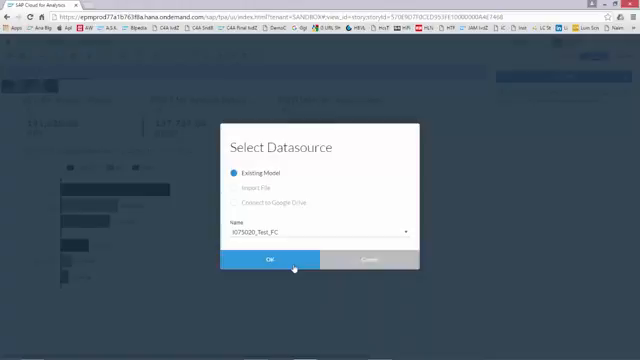
left_click(264, 260)
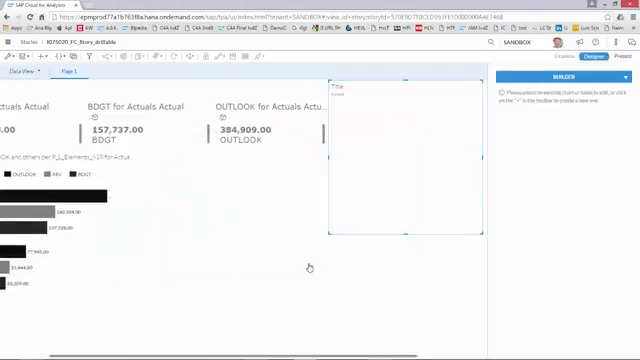
left_click(400, 160)
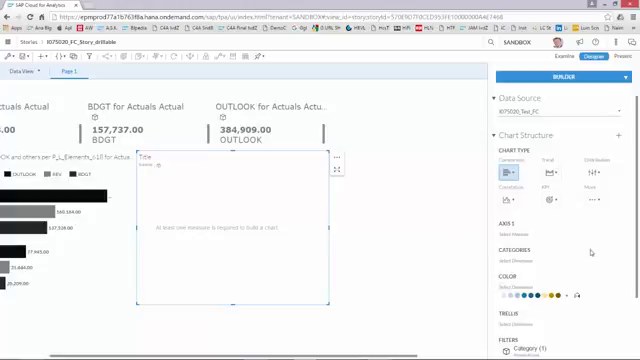
Step: Make it a bubble chart of BDGT, OUTLOOK and REV, coloured by a dimension
left_click(504, 200)
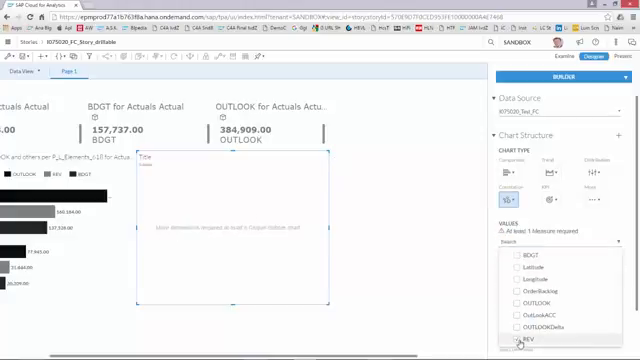
left_click(520, 344)
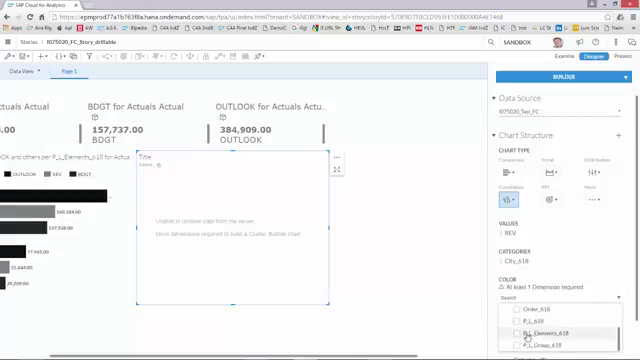
left_click(532, 344)
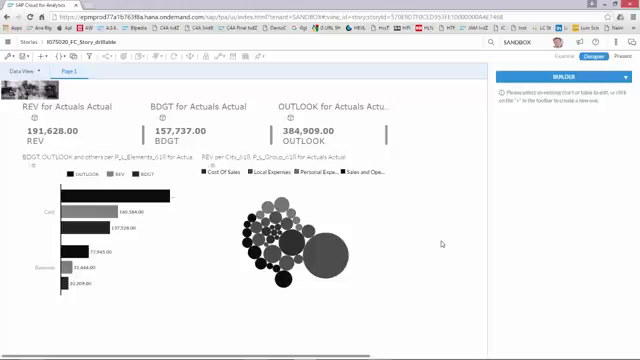
mouse_move(448, 236)
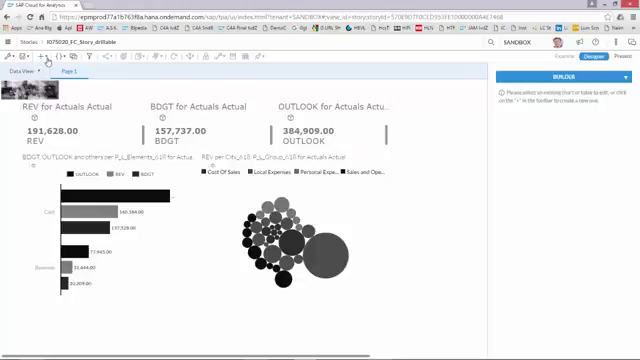
Step: Insert a geo map sourced from the existing model and confirm the data source
left_click(28, 70)
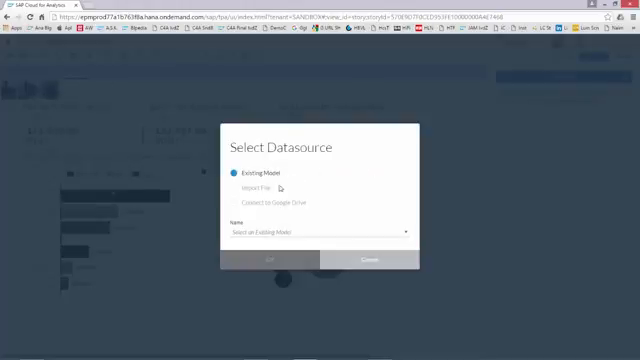
left_click(316, 232)
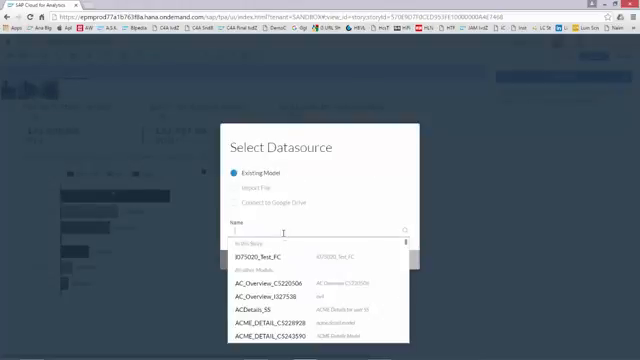
left_click(264, 262)
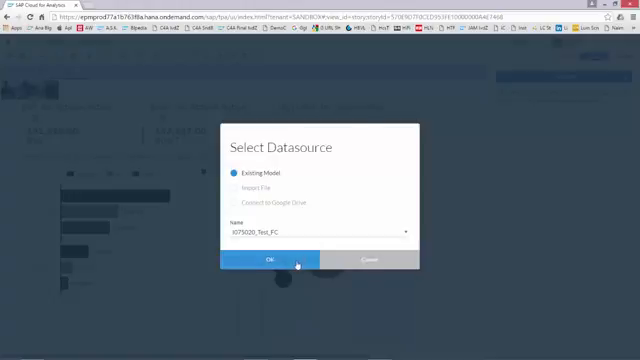
left_click(268, 260)
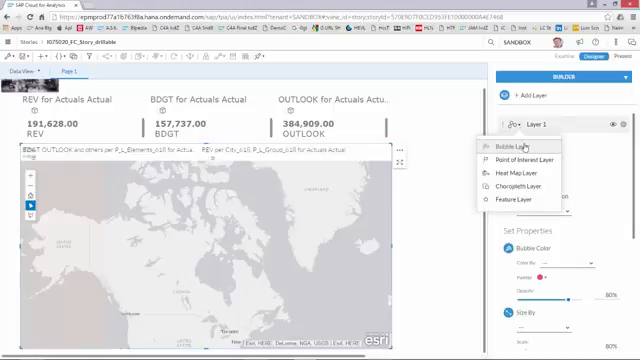
Step: Add a bubble layer plotting a measure by location over Europe on a darker basemap
left_click(512, 146)
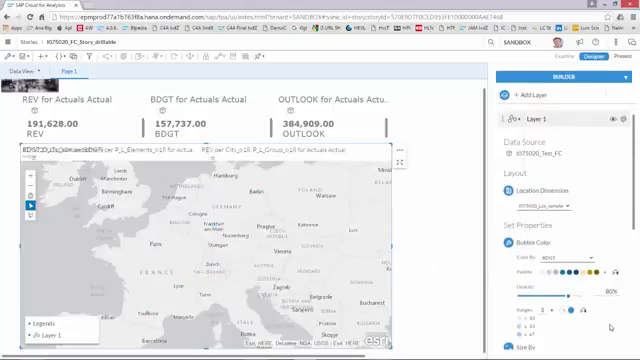
scroll("down", 3)
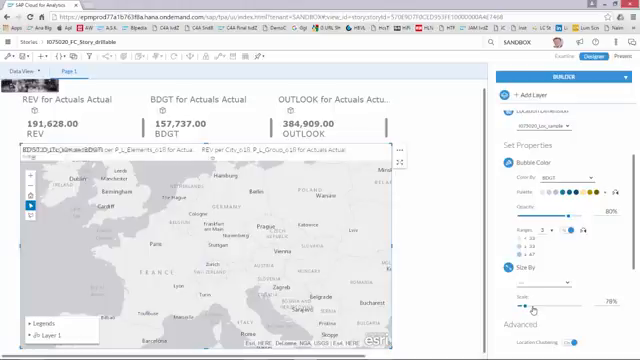
left_click(550, 170)
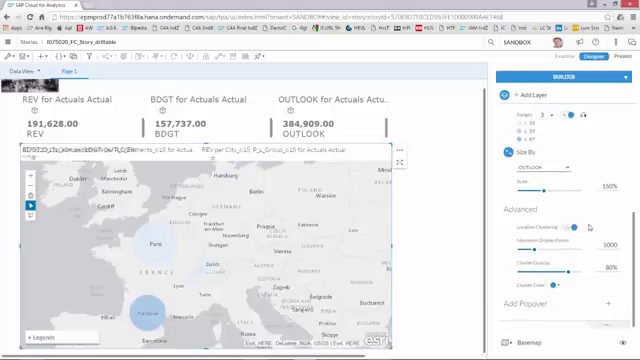
scroll("down", 3)
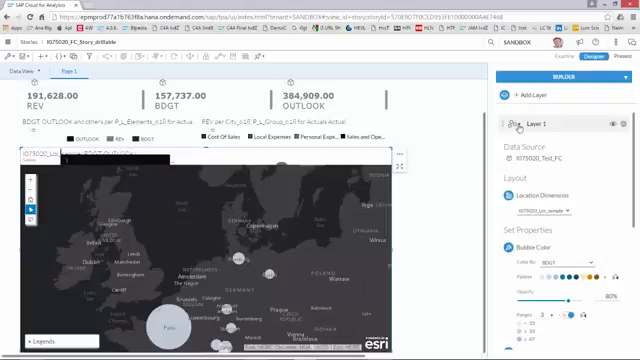
Step: Add Layer 2 and a Layer 3 heat map above the bubble layer and tune the heat map sliders
left_click(536, 96)
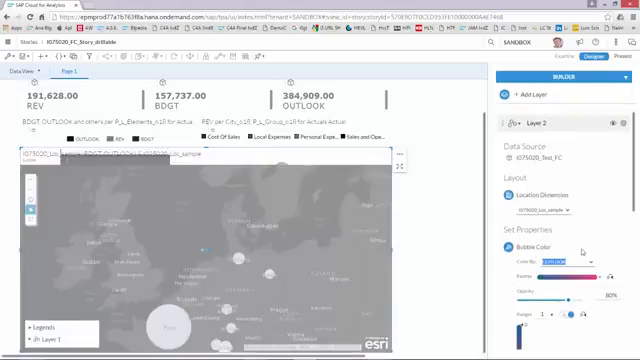
scroll("down", 3)
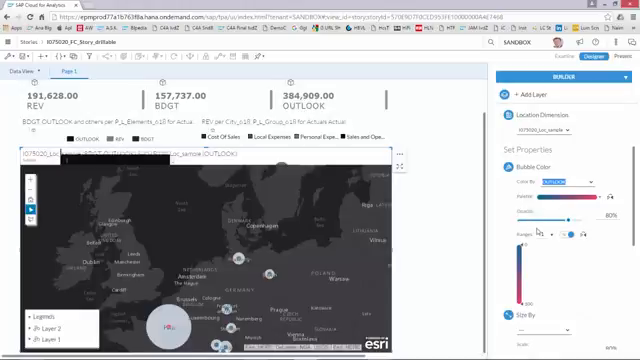
scroll("down", 3)
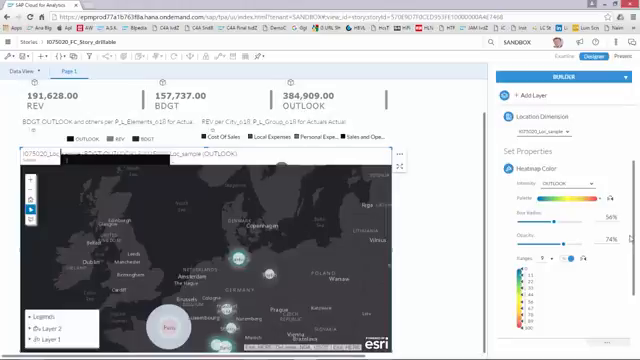
left_click_drag(552, 222, 572, 222)
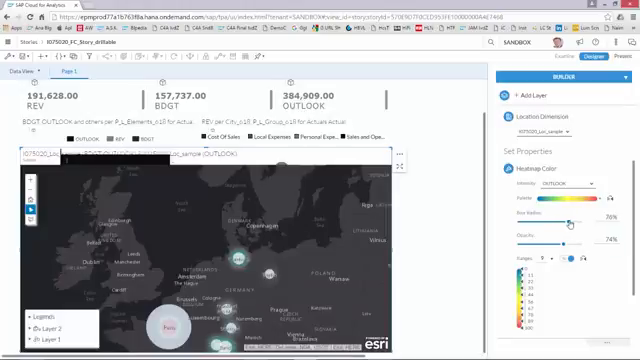
left_click_drag(568, 224, 572, 224)
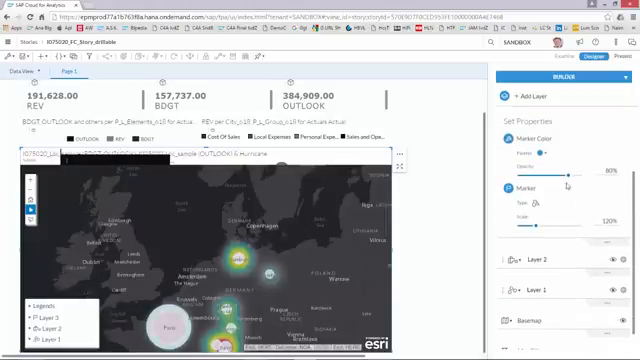
left_click_drag(568, 176, 546, 176)
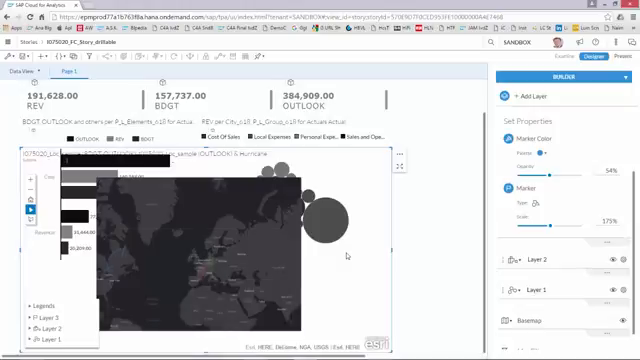
Step: Drop the geo map to the right of the bubble chart beneath the KPI tiles
left_click(190, 262)
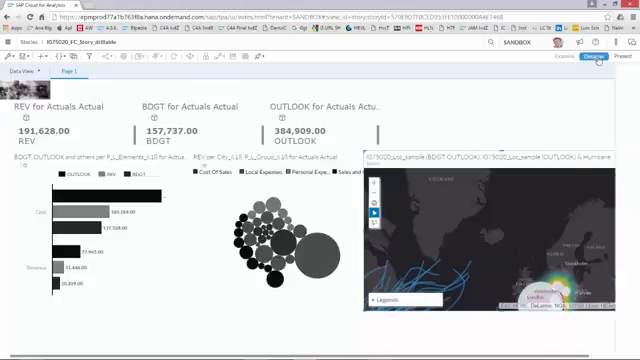
Step: Show the geo map's Designer formatting panel and toggle a Geo Map Properties switch
left_click(600, 66)
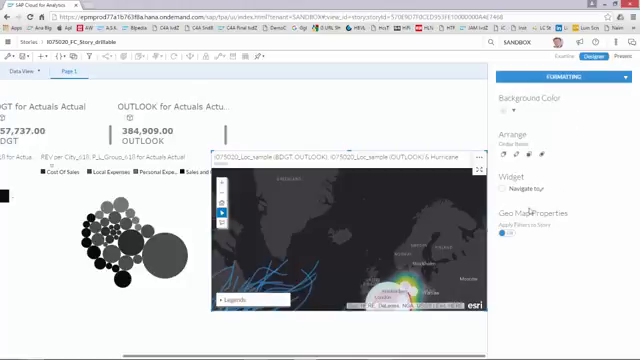
left_click(508, 232)
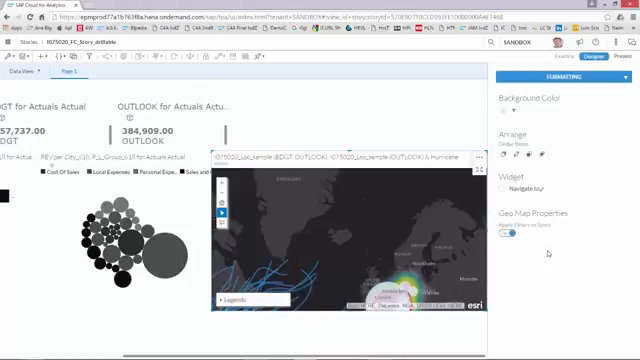